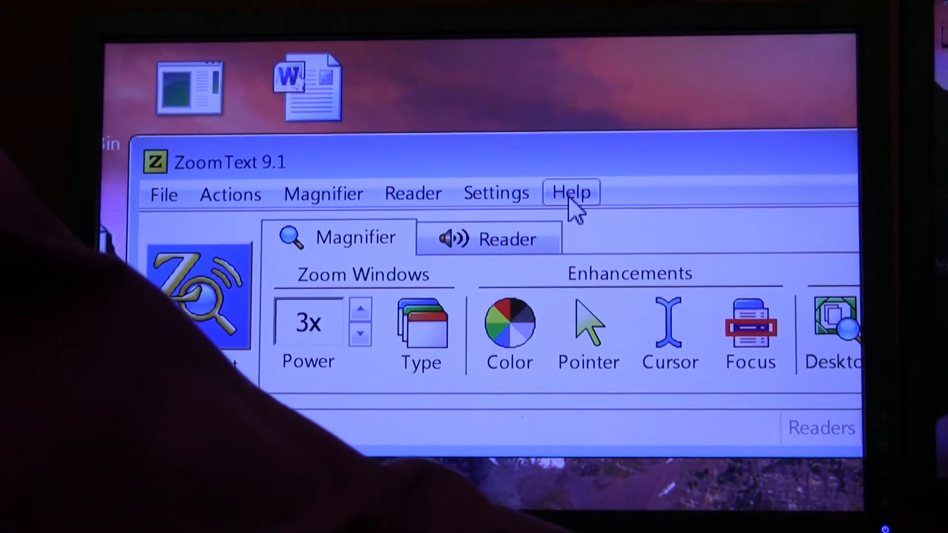
Open ZoomText's Help menu to reveal the Transfer Software License option.
{"action": "left_click", "coordinate": [571, 192]}
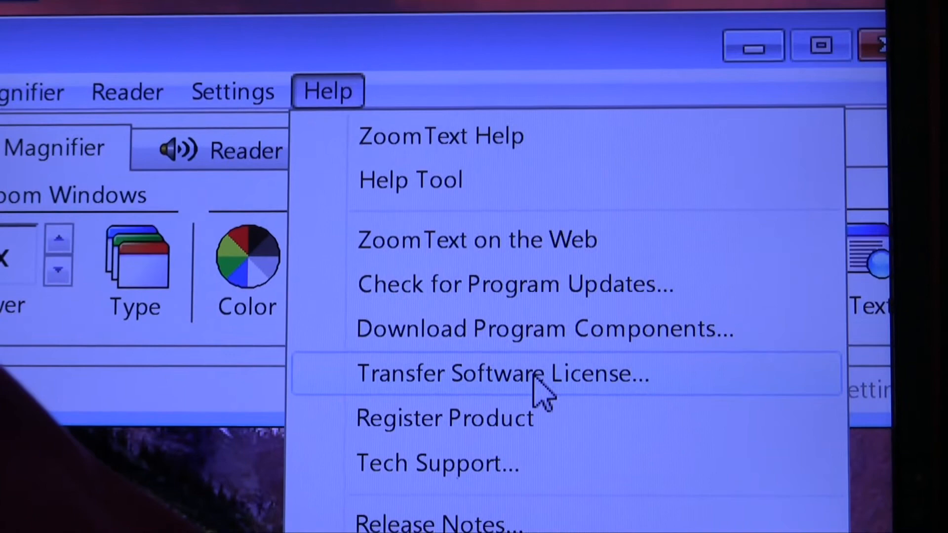
Choose Transfer Software License and confirm the transfer to the Ai Squared activation server.
{"action": "left_click", "coordinate": [501, 374]}
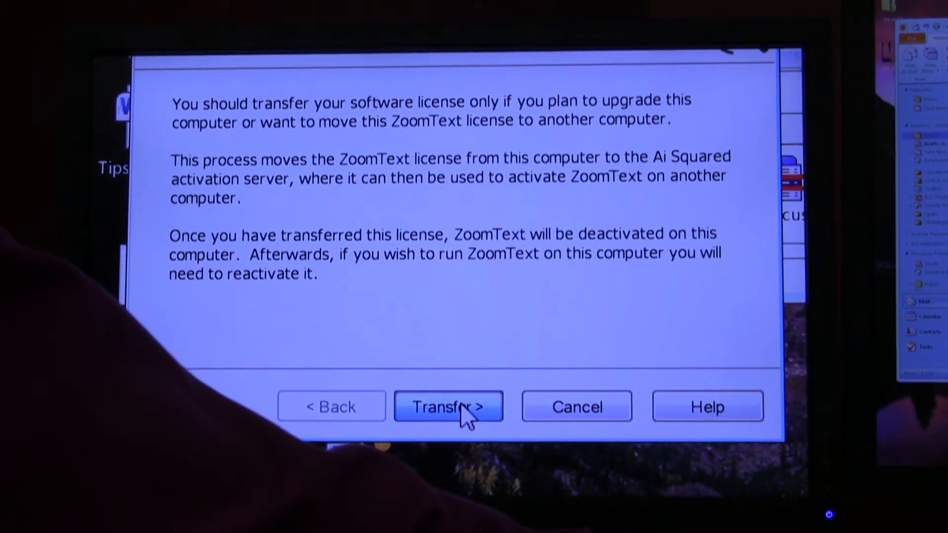
{"action": "left_click", "coordinate": [448, 406]}
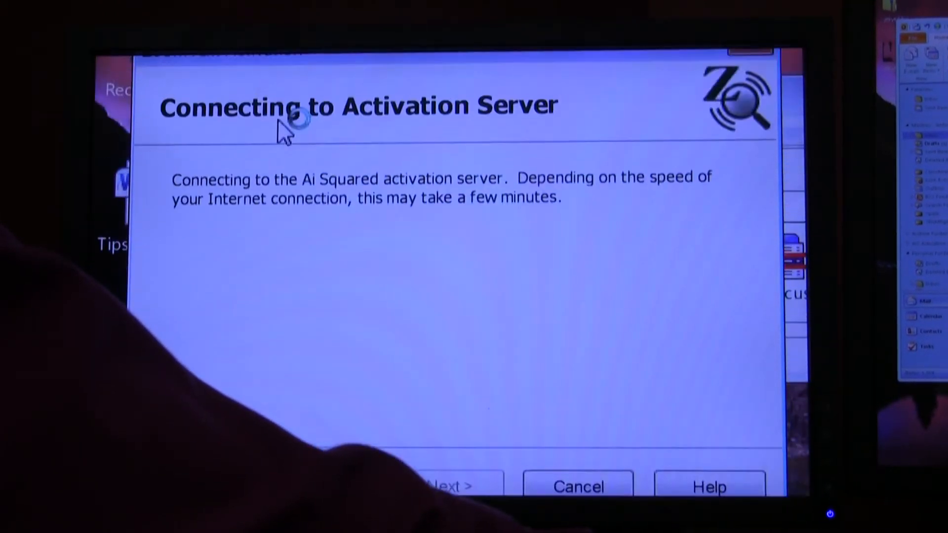